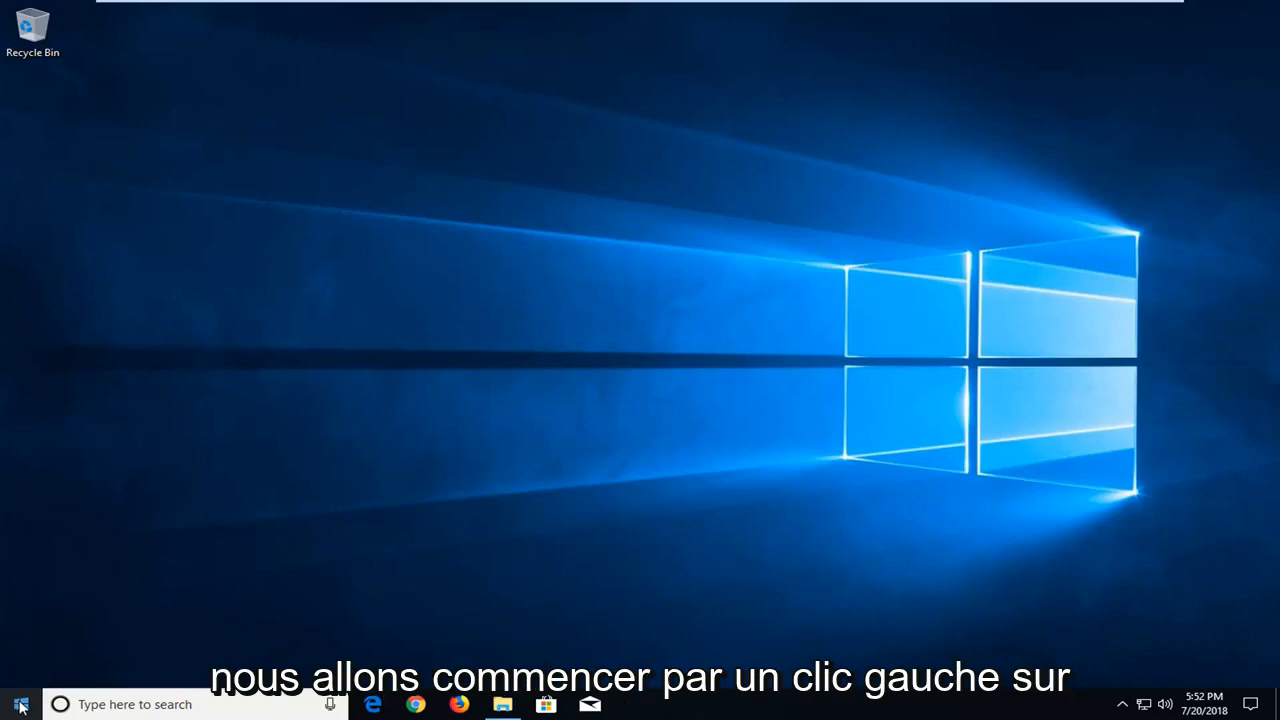
- Search the Start menu for 'cmd' to surface Command Prompt
left_click(20, 704)
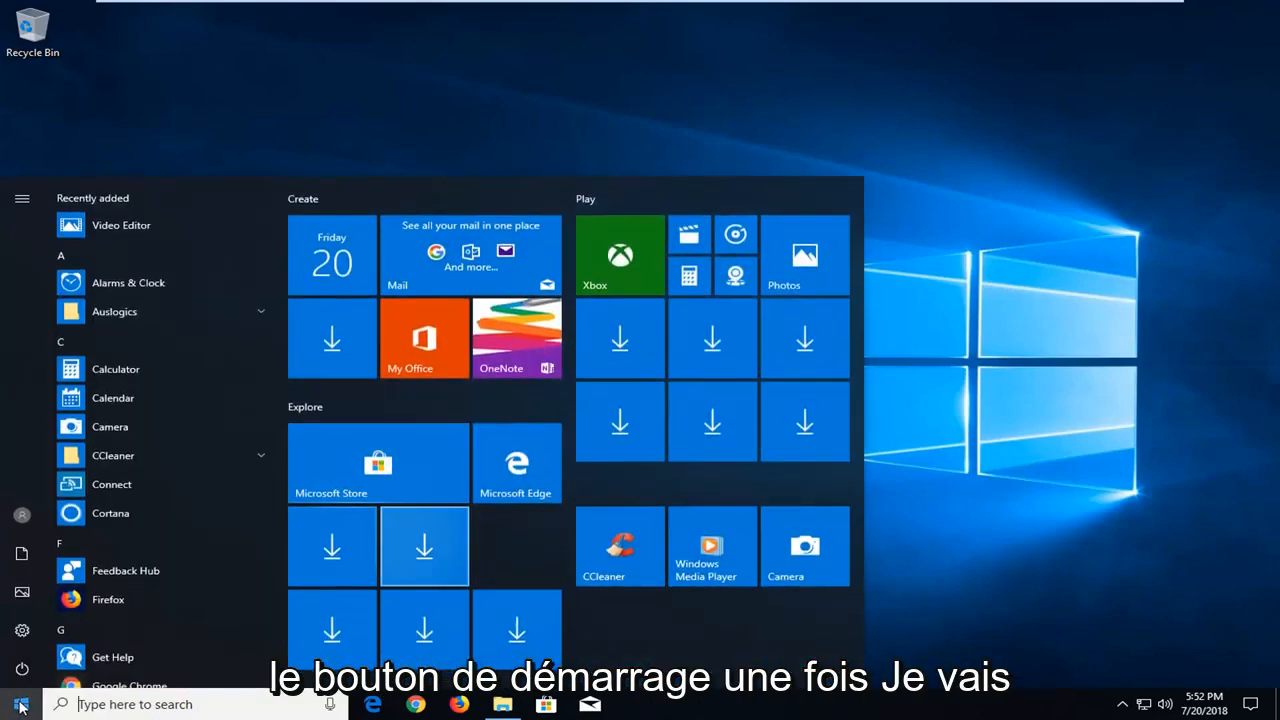
type("cmd")
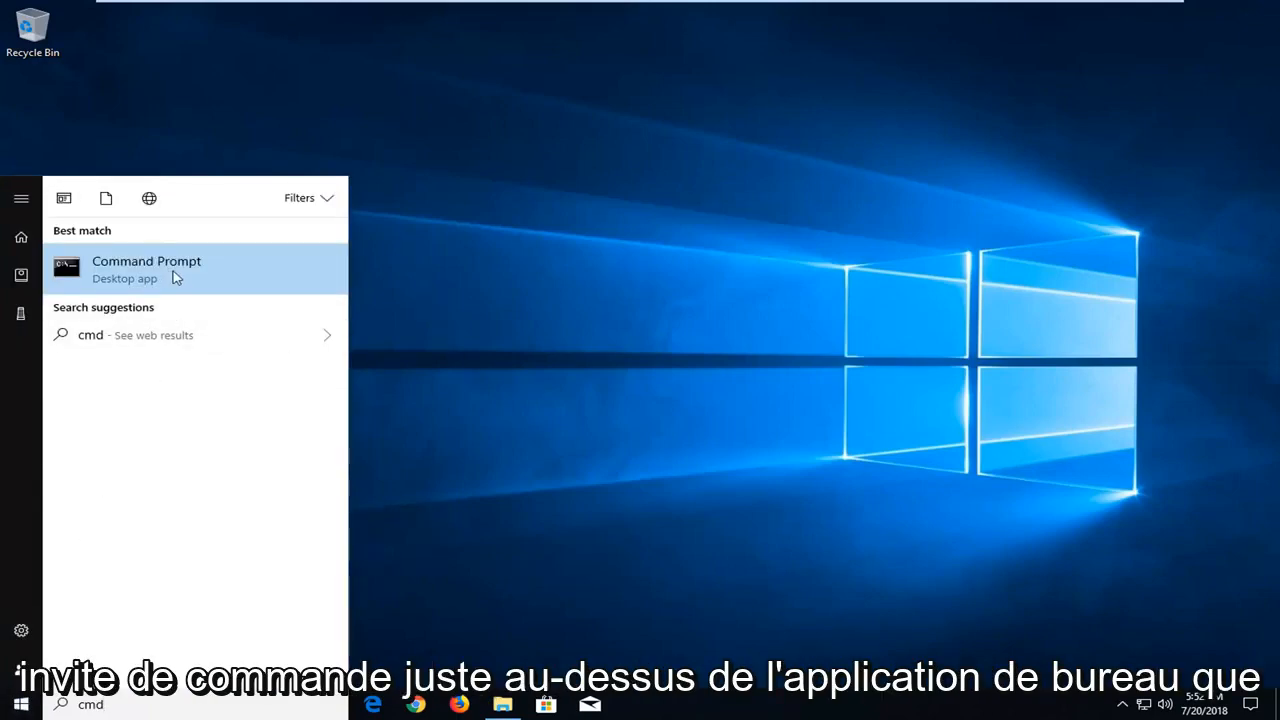
- Run Command Prompt as administrator and approve the User Account Control prompt
right_click(146, 261)
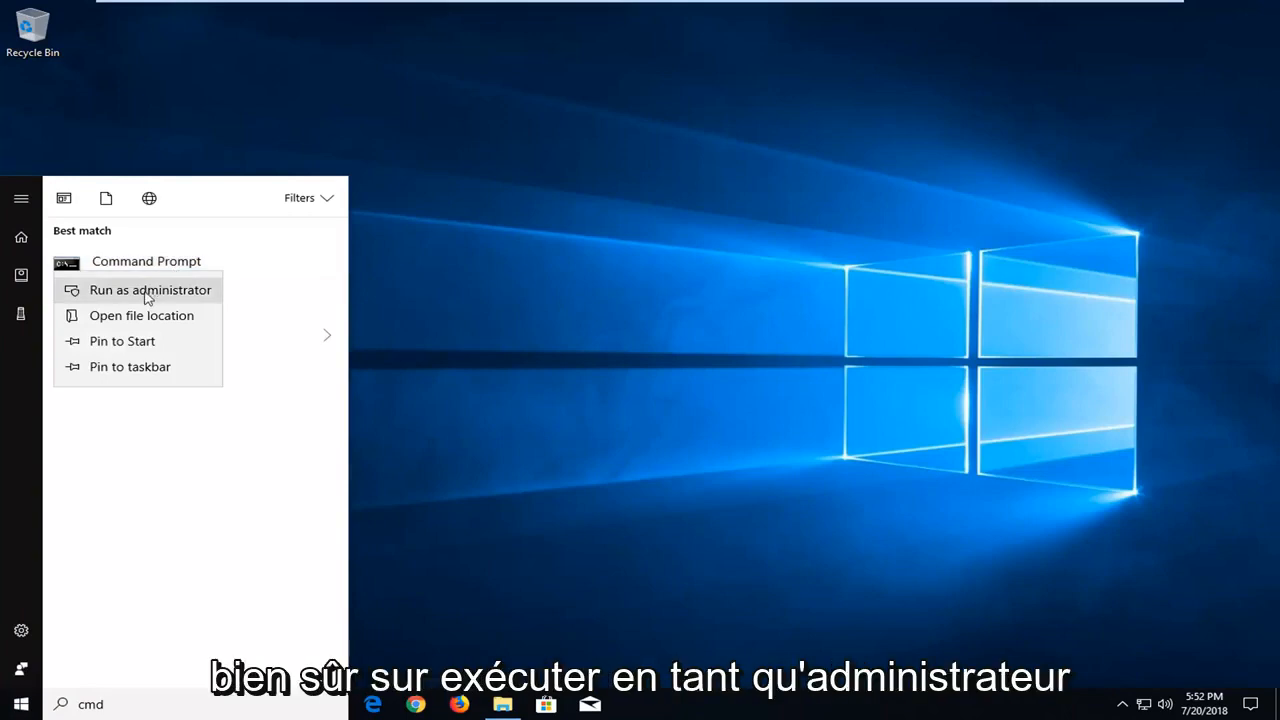
left_click(149, 289)
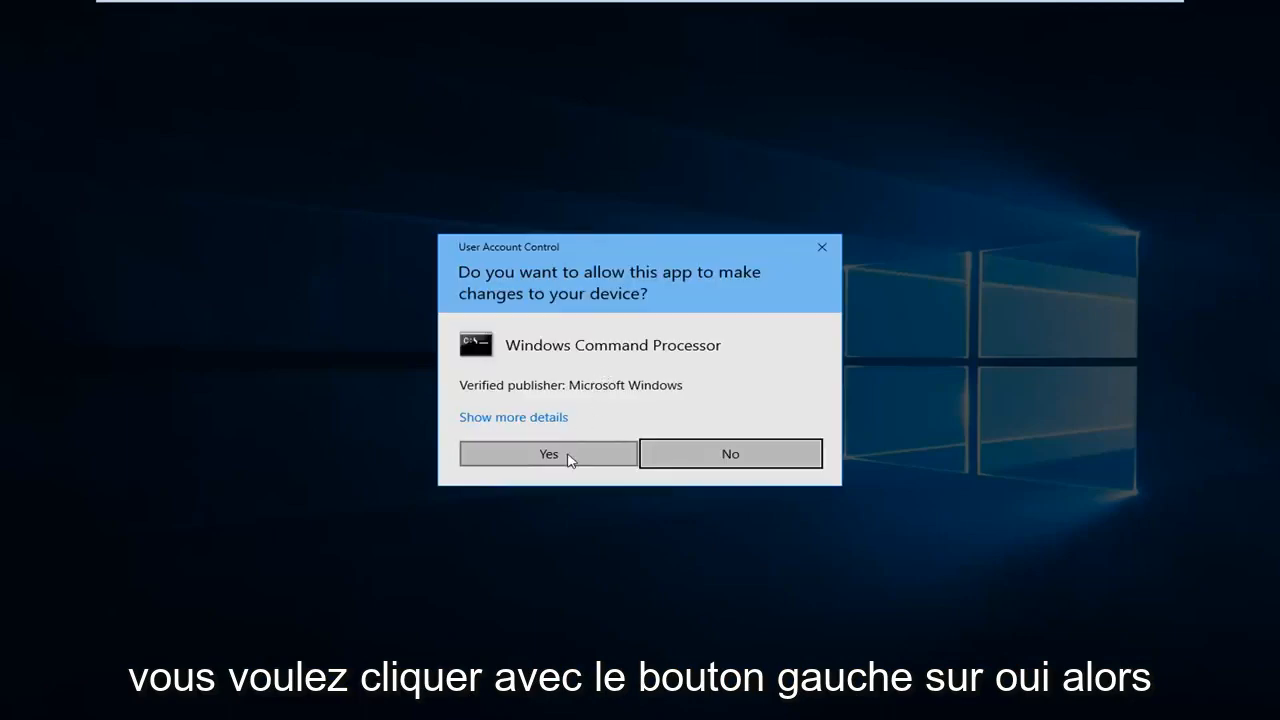
left_click(548, 453)
type("t")
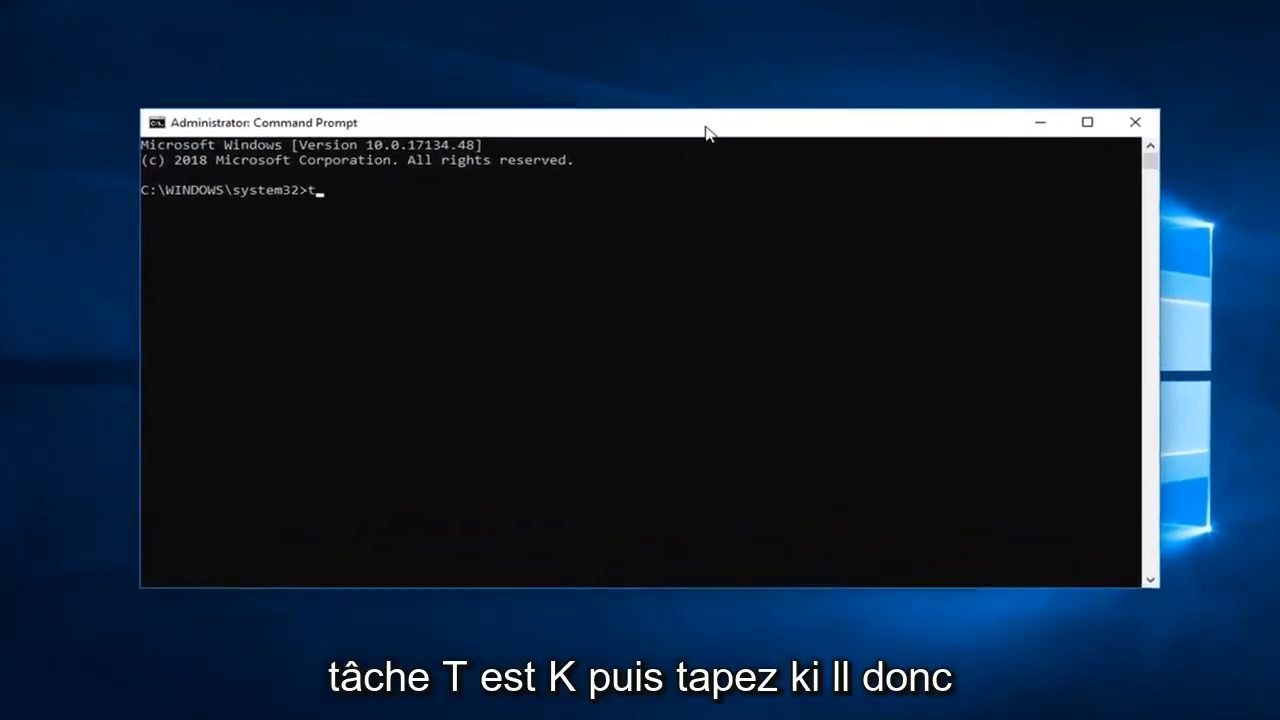
- Type the command 'taskkill /im chrome.exe' without running it
type("ask")
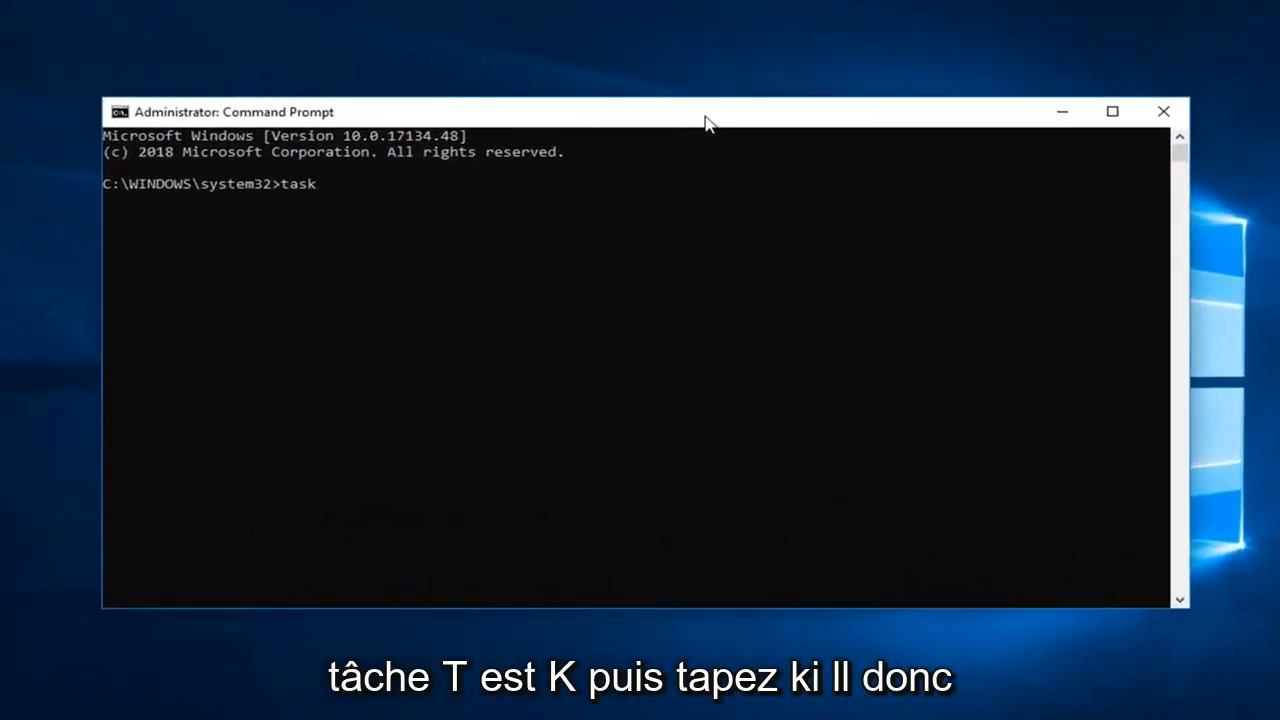
type("kill")
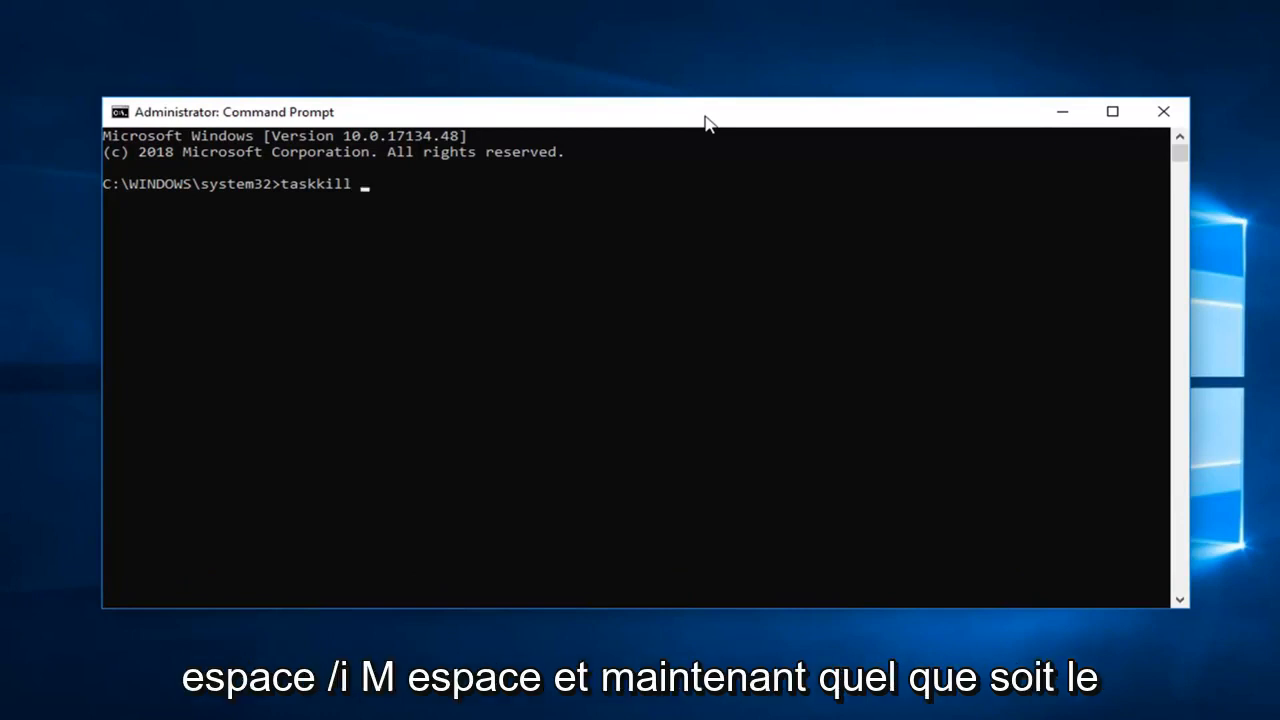
type("/")
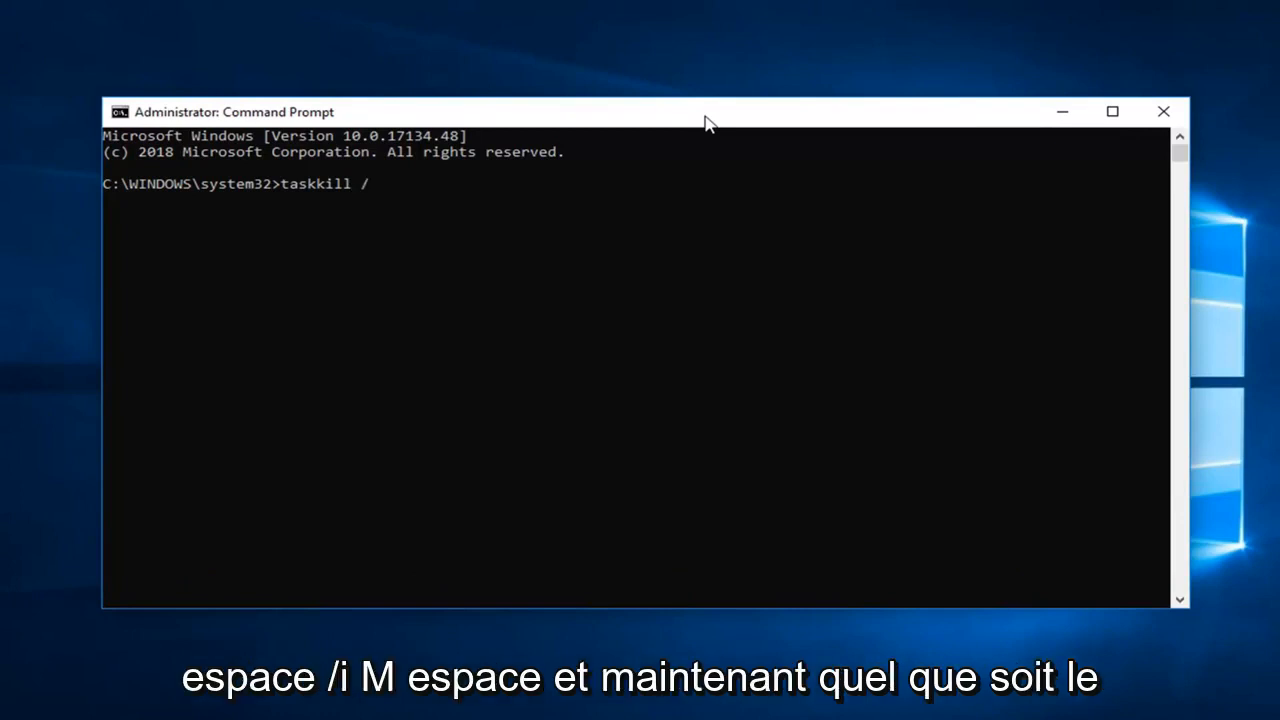
type("im")
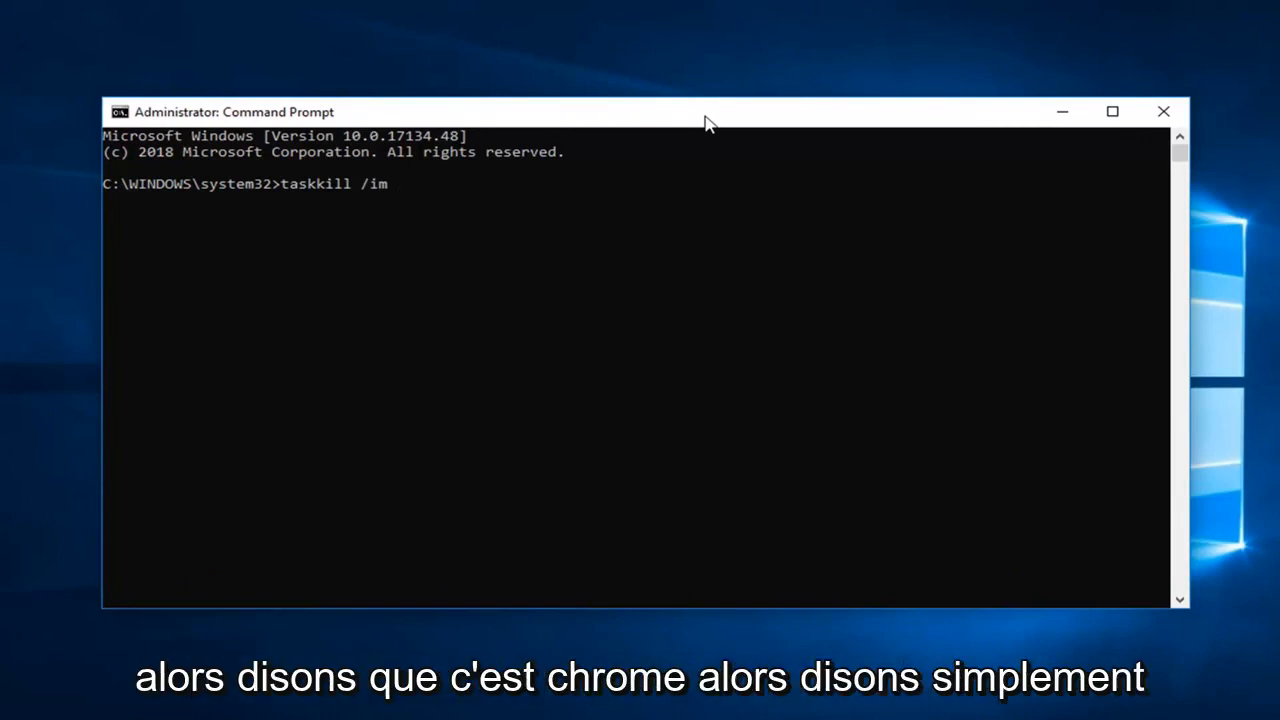
type("ch")
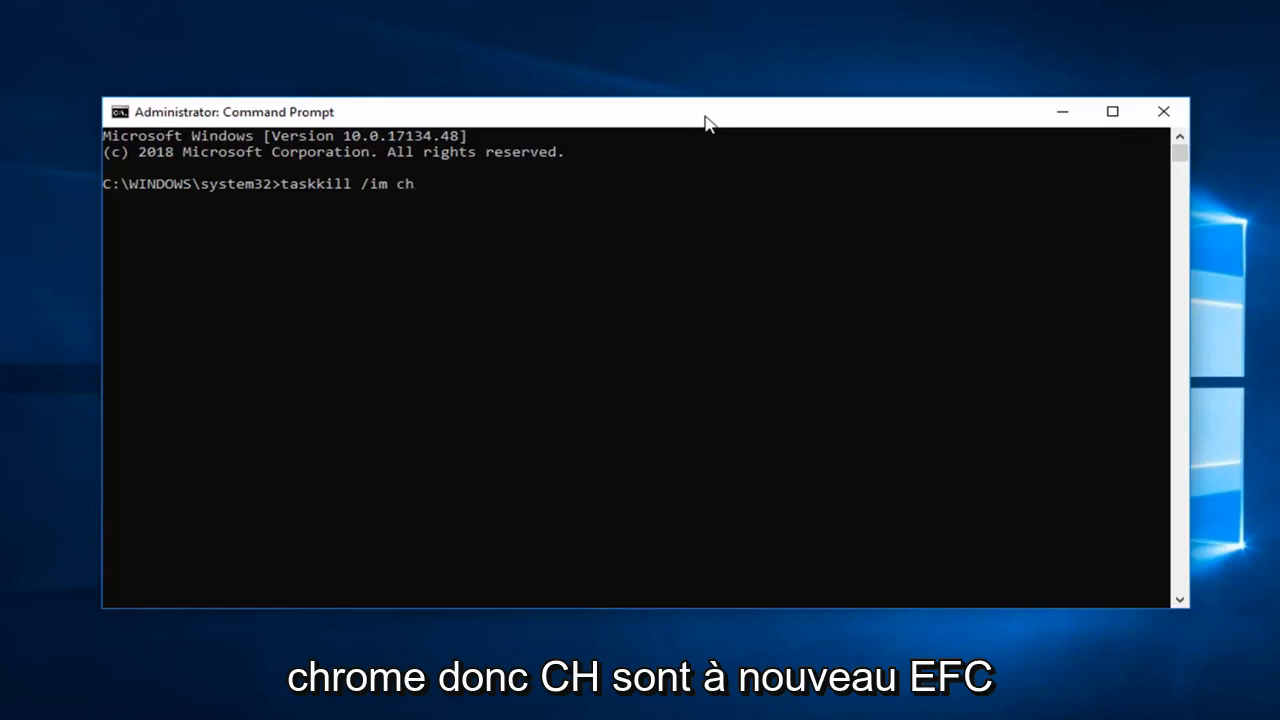
type("rome.e")
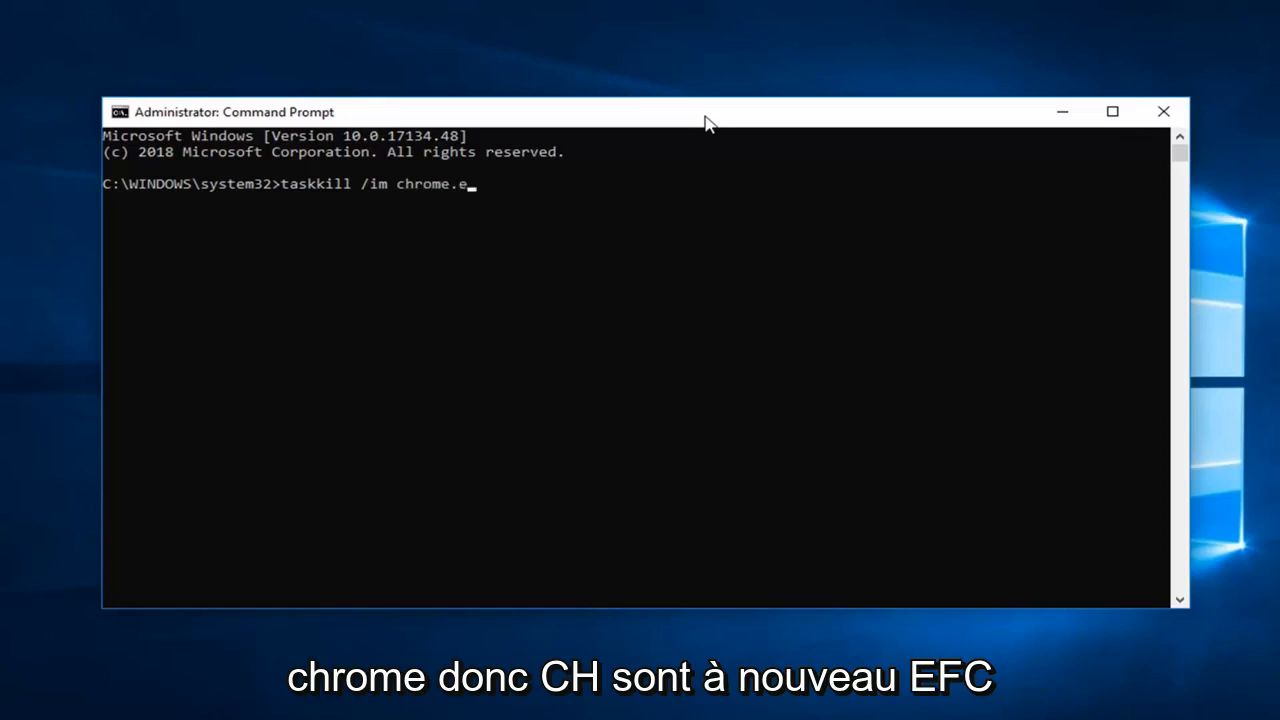
type("xe")
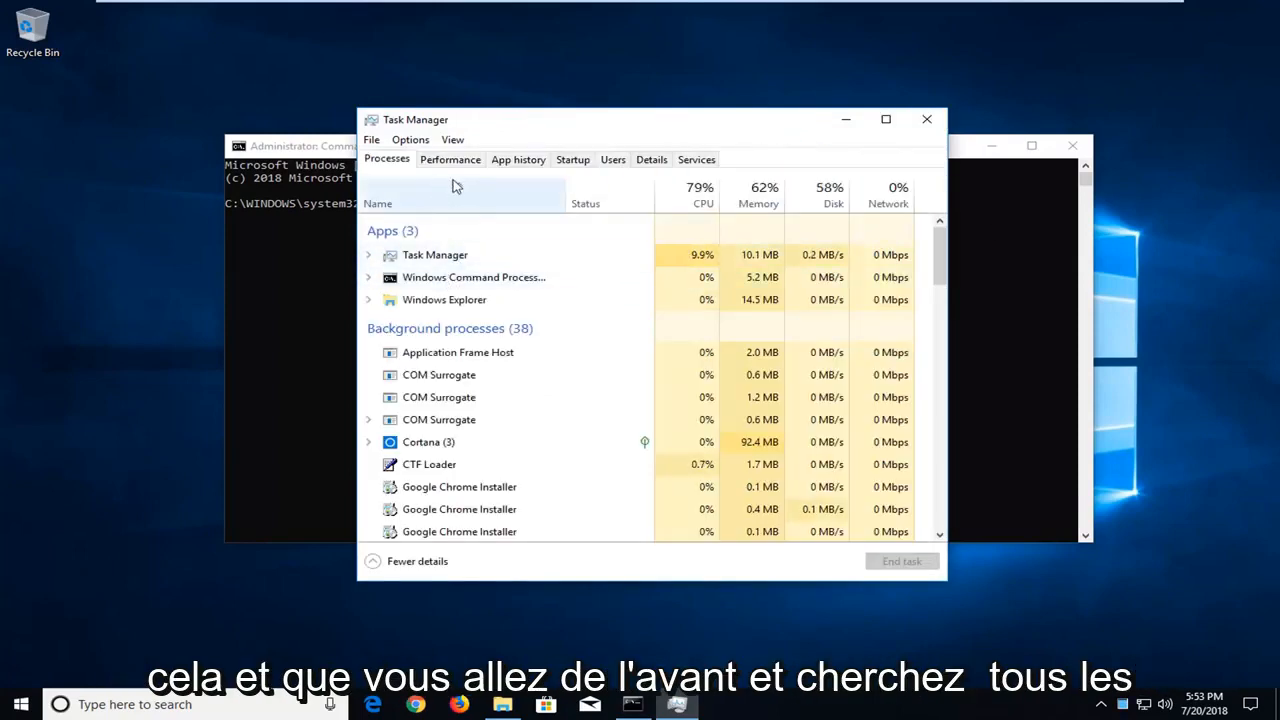
- View Task Manager's Services tab, then its Details tab for executable names
left_click(696, 159)
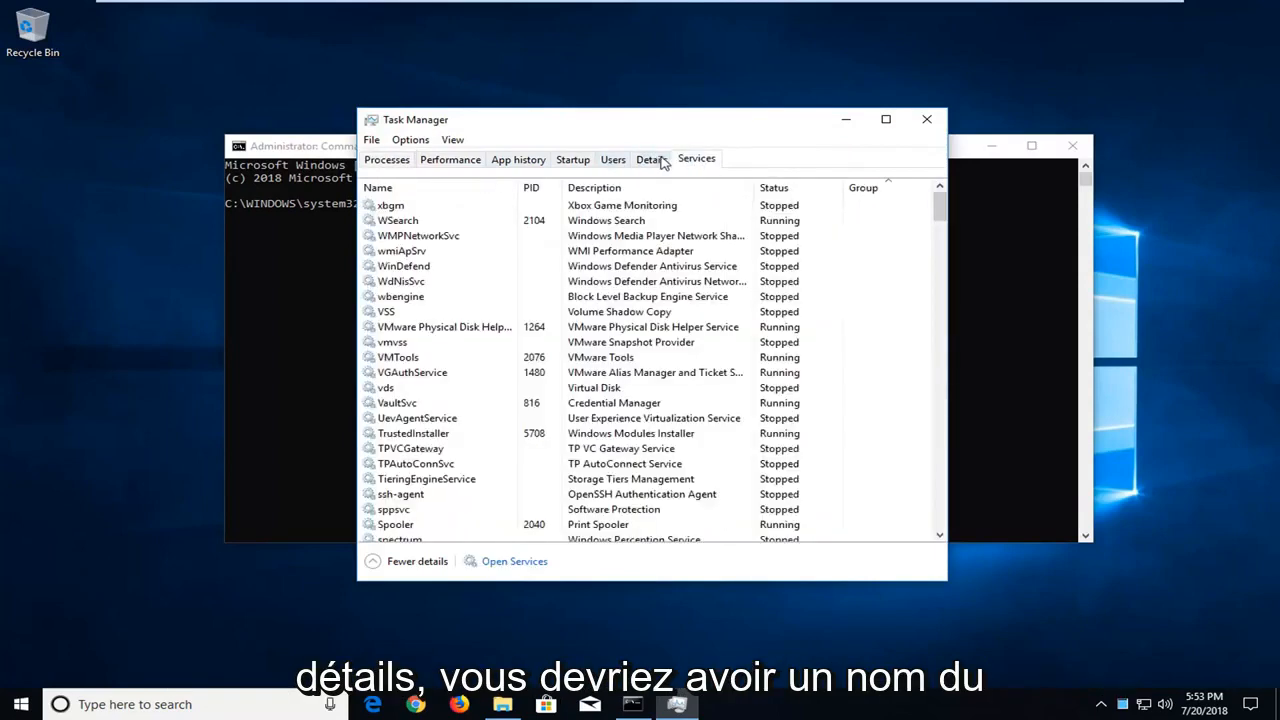
left_click(651, 159)
type("taskkill /im chrome.exe")
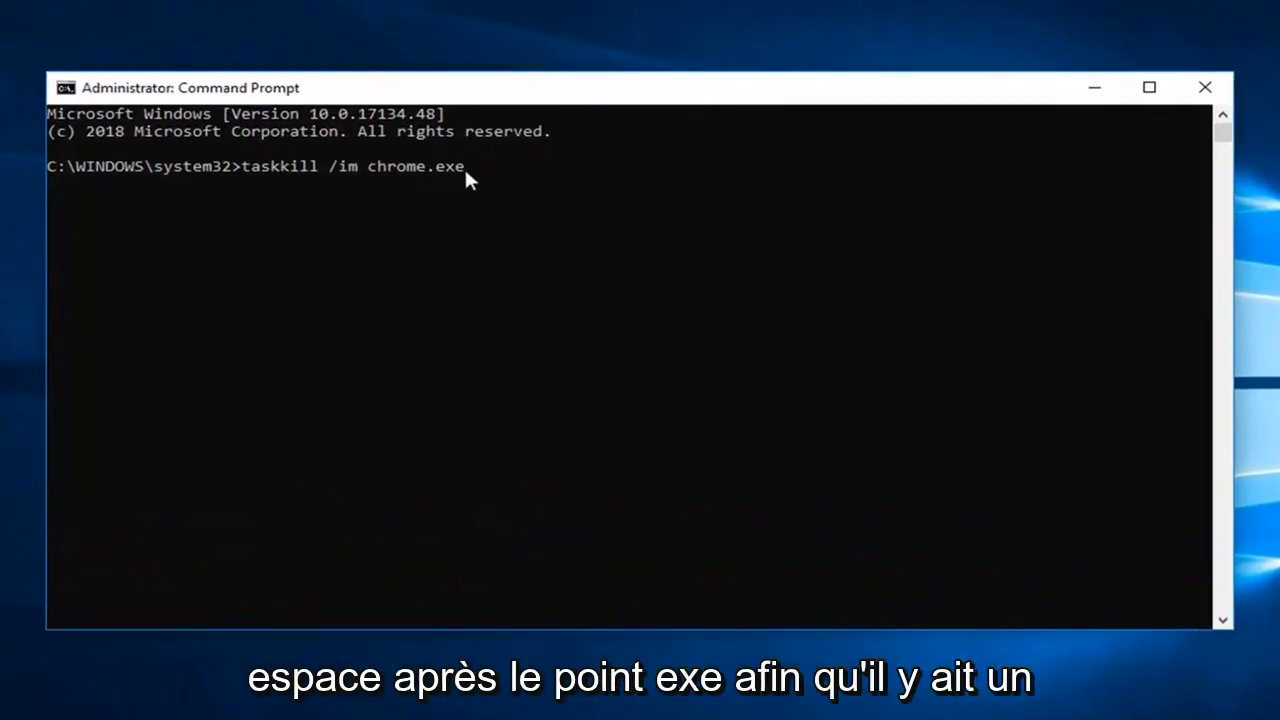
mouse_move(480, 210)
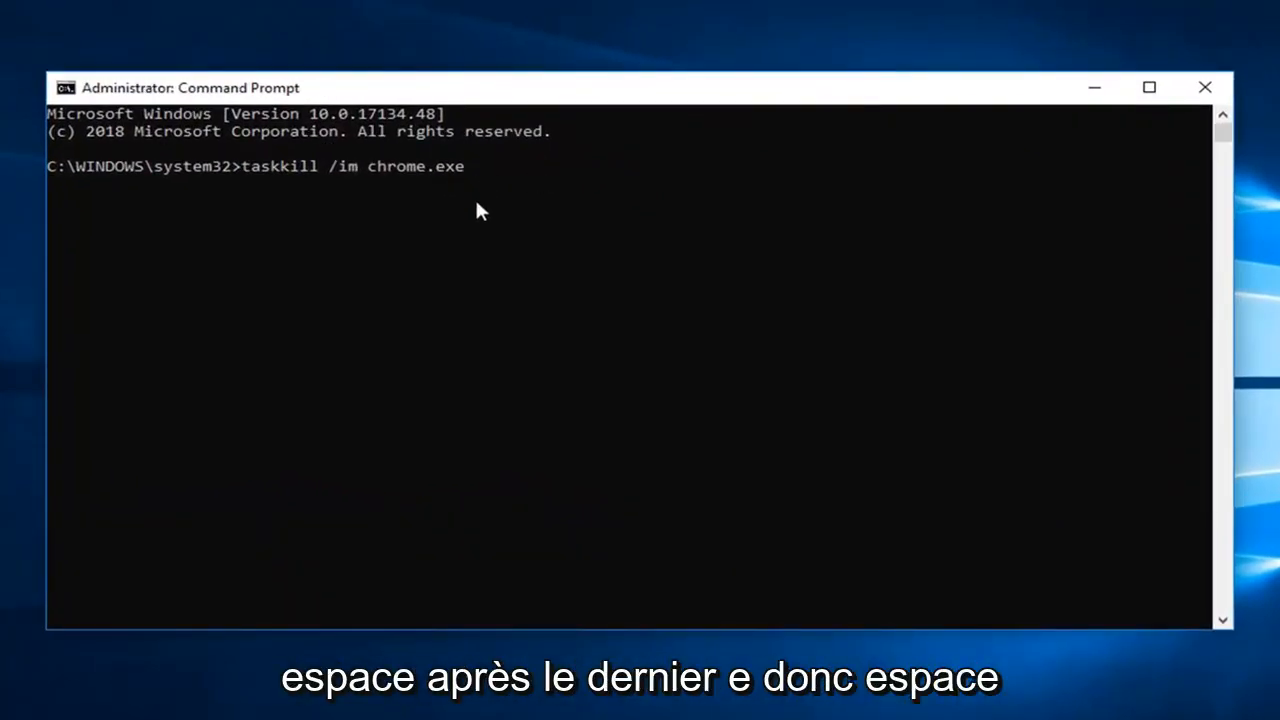
mouse_move(480, 349)
type("  /f")
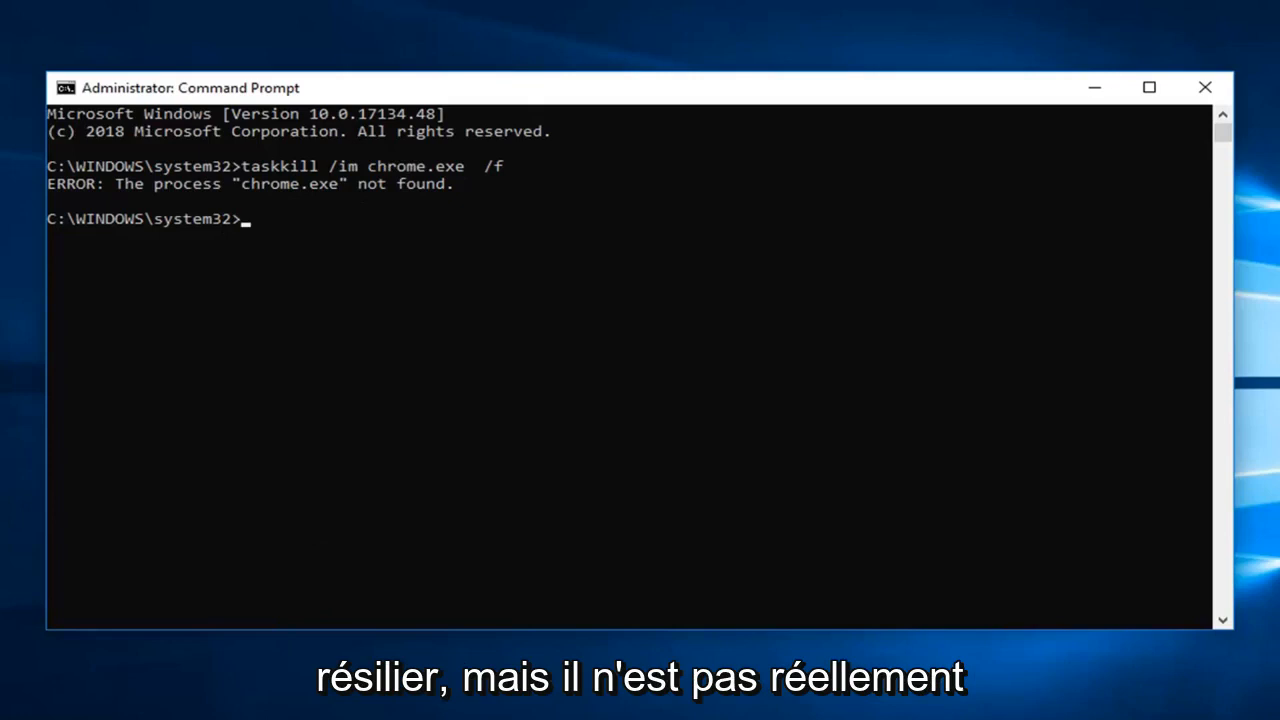
mouse_move(195, 218)
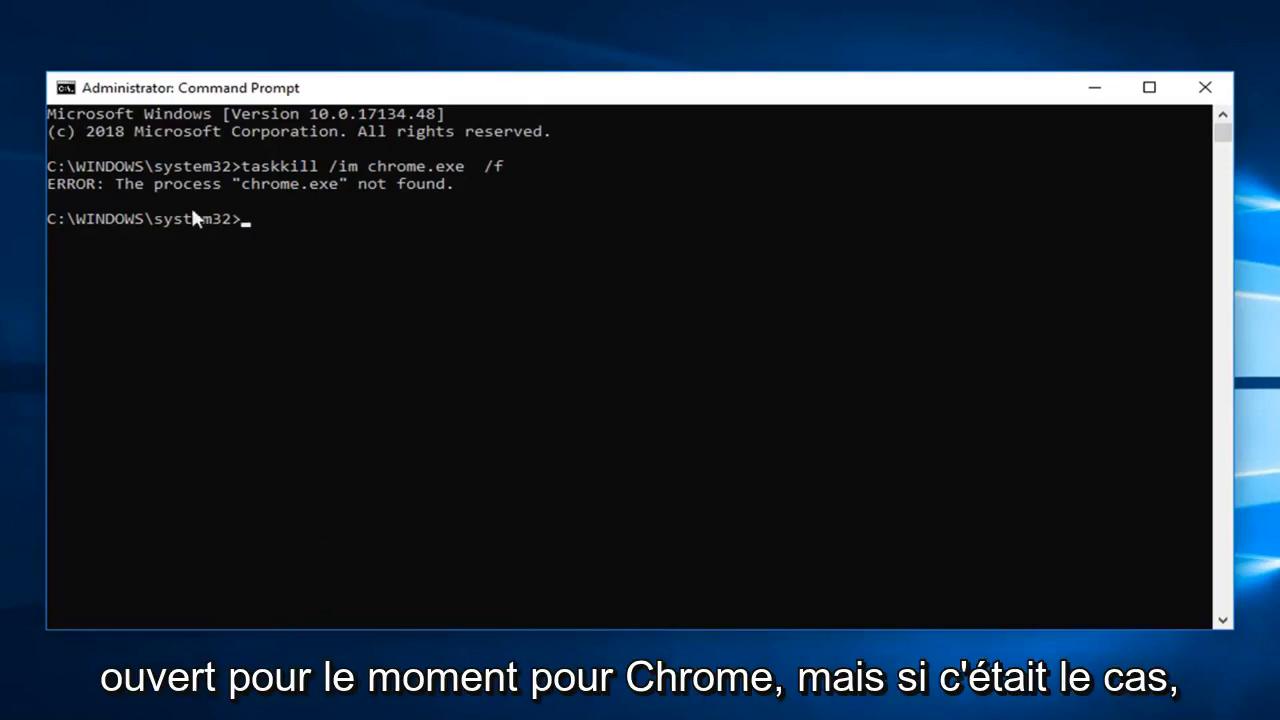
mouse_move(388, 235)
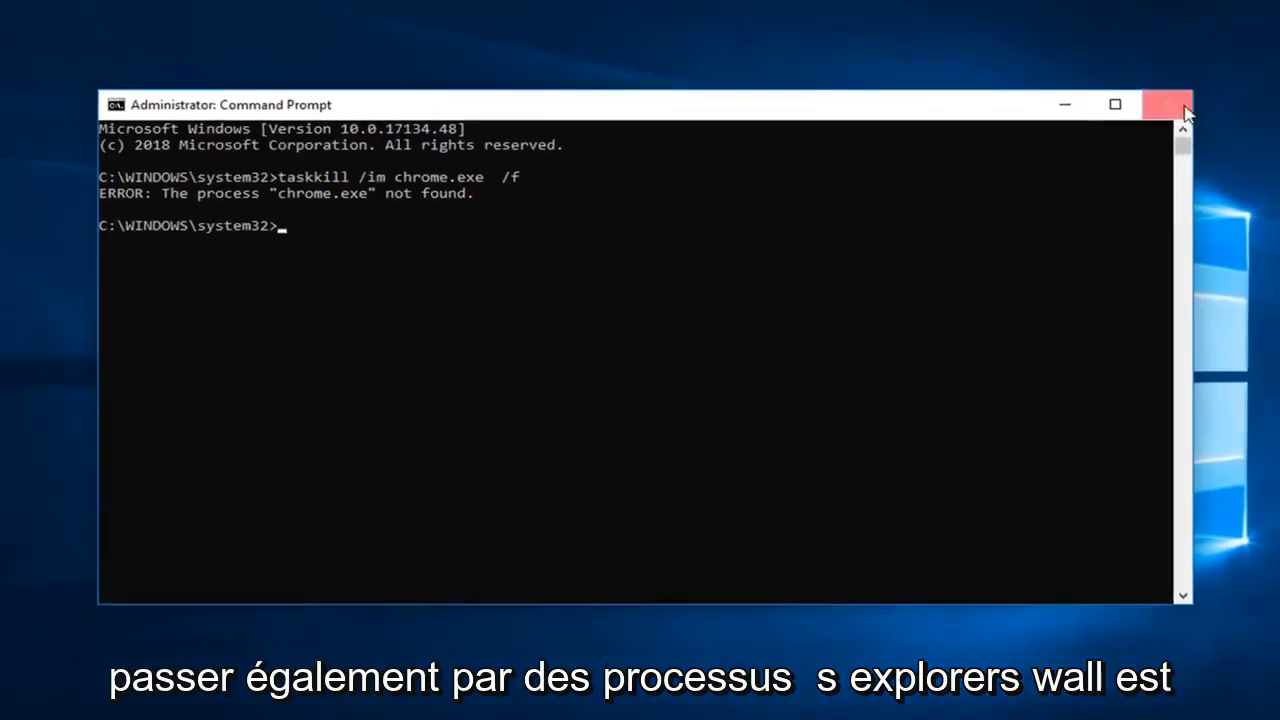
- Close the Command Prompt window after the process-not-found error
left_click(1170, 104)
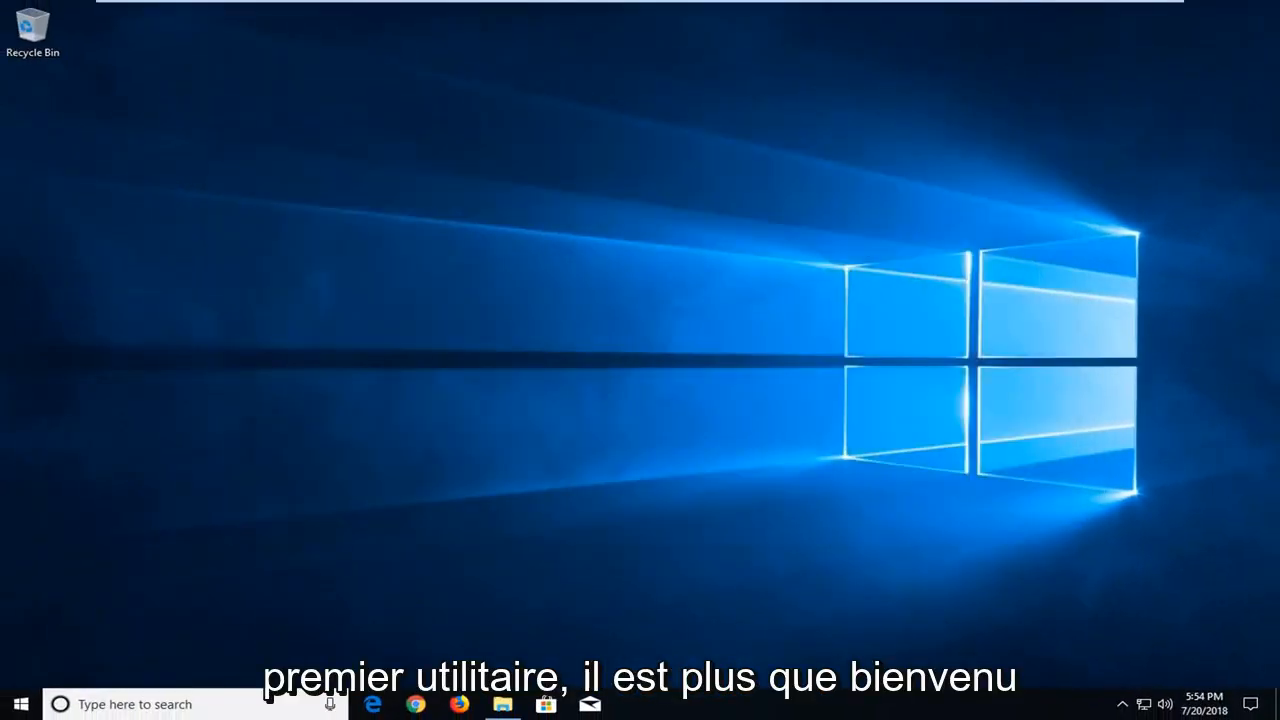